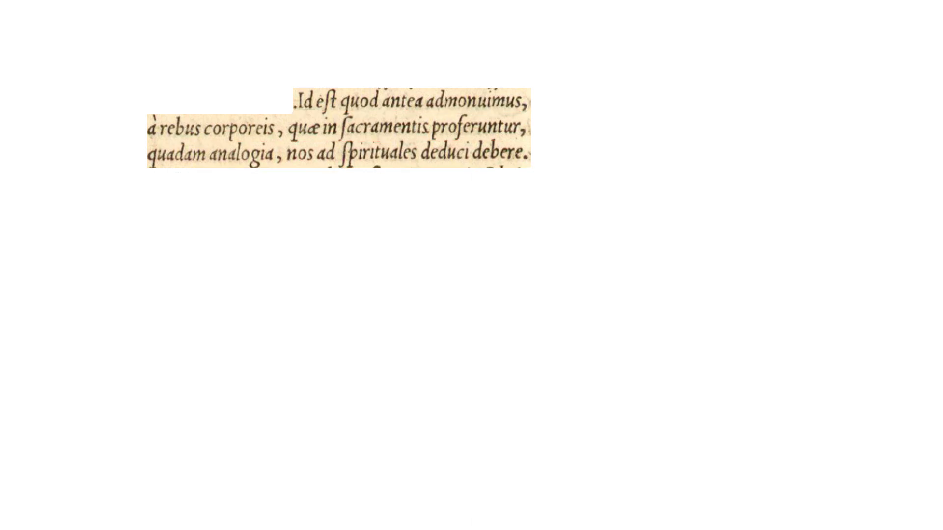
Underline the opening phrases of the Calvin passage in red.
drag(301, 107, 334, 107)
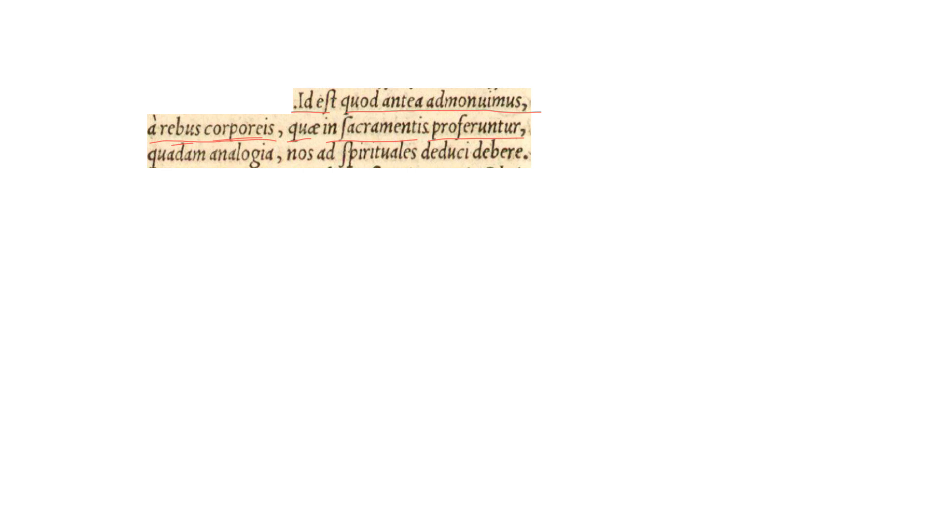
Underline 'quadam analogia' in the last line, then clear all red ink from the passage.
drag(156, 179, 202, 172)
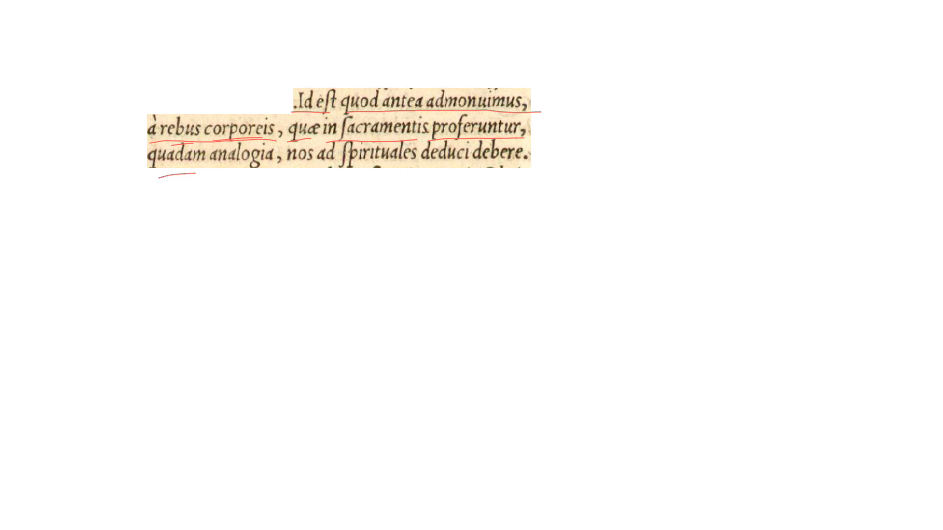
drag(160, 174, 279, 165)
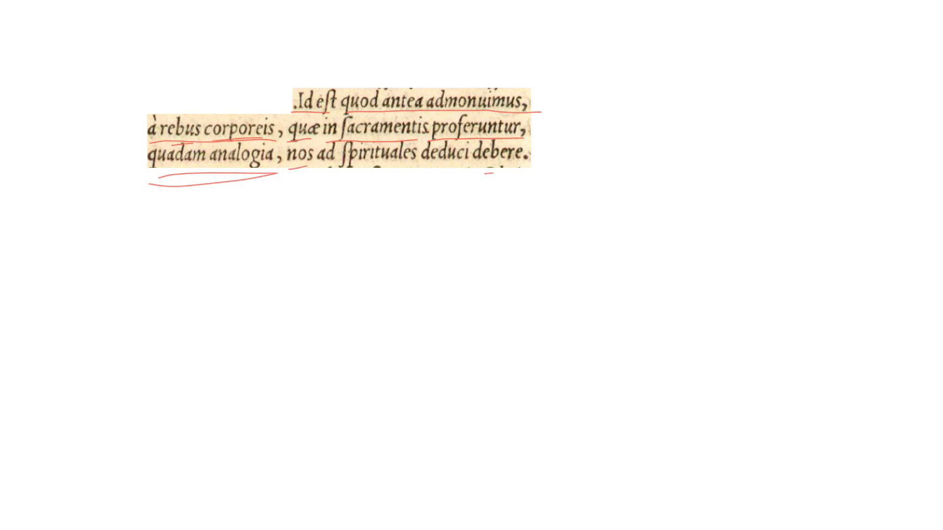
drag(415, 183, 517, 177)
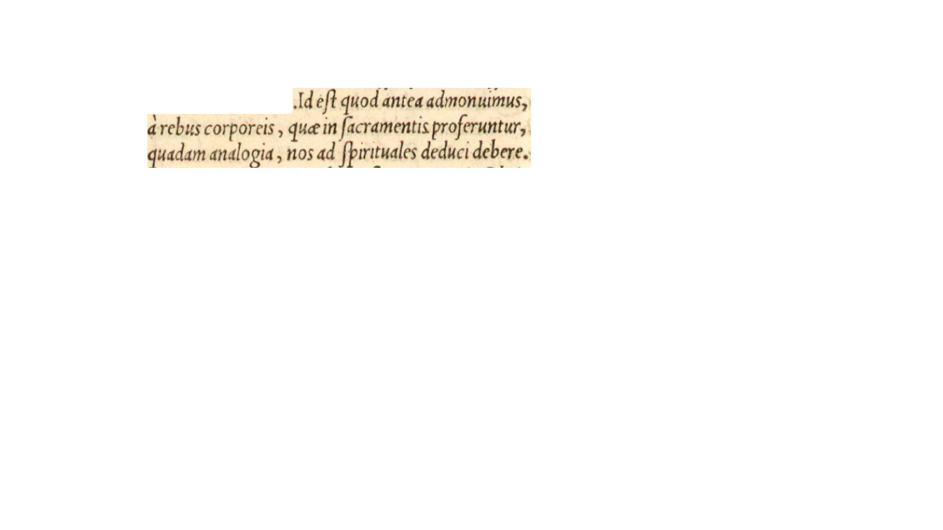
Circle 'Id', label it 'n. sg. nom.' and bracket 'Id est' above the text.
drag(306, 72, 298, 109)
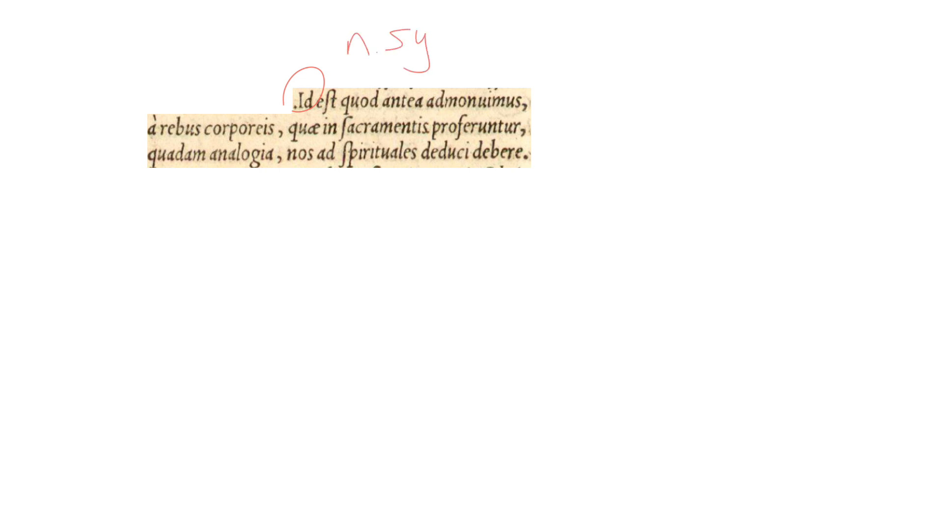
text(nom.)
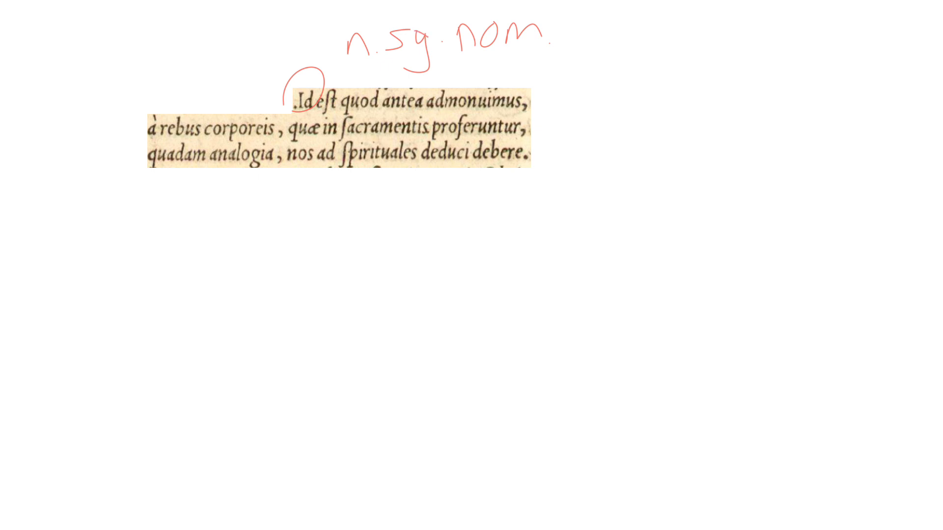
drag(310, 111, 328, 111)
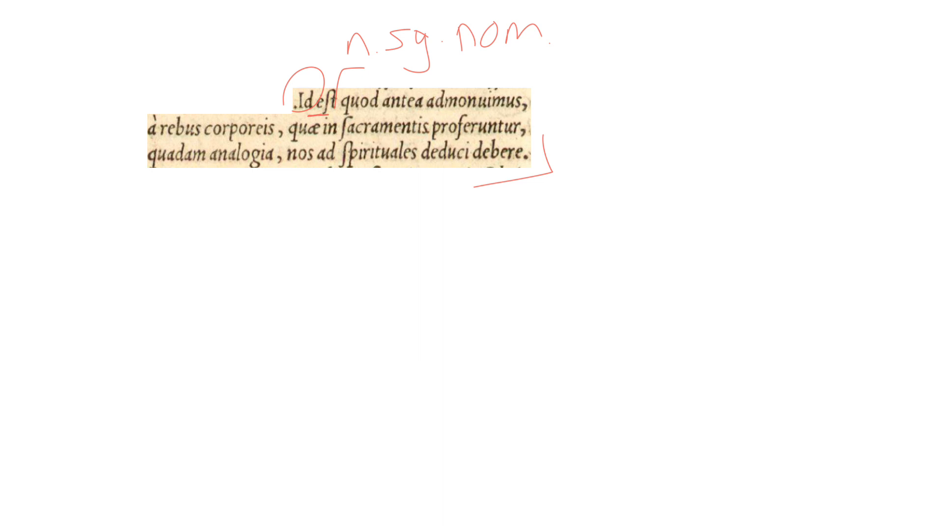
Draw a connector from 'admonuimus' down to its parsing label.
drag(337, 108, 529, 109)
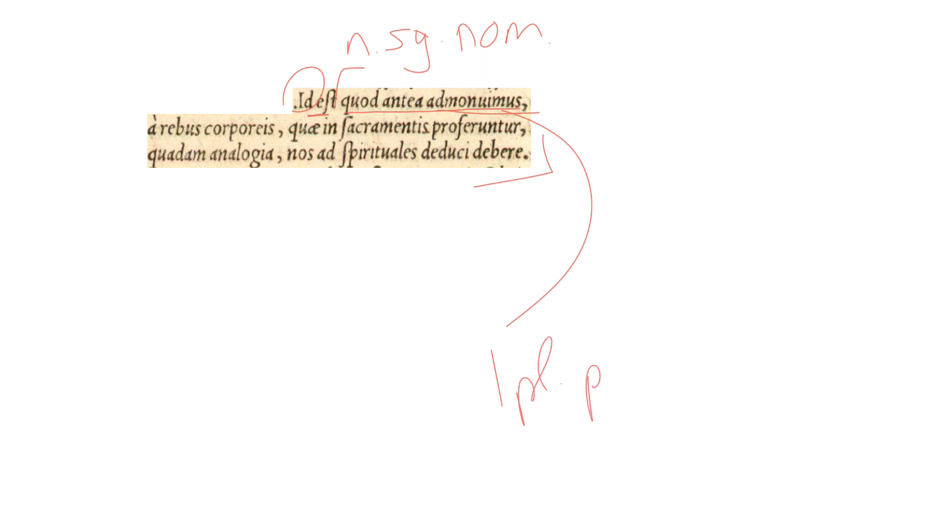
Write '1pl. pf. indic. a' for admonuimus and its infinitive 'admonēre' beside it.
text(pf indi)
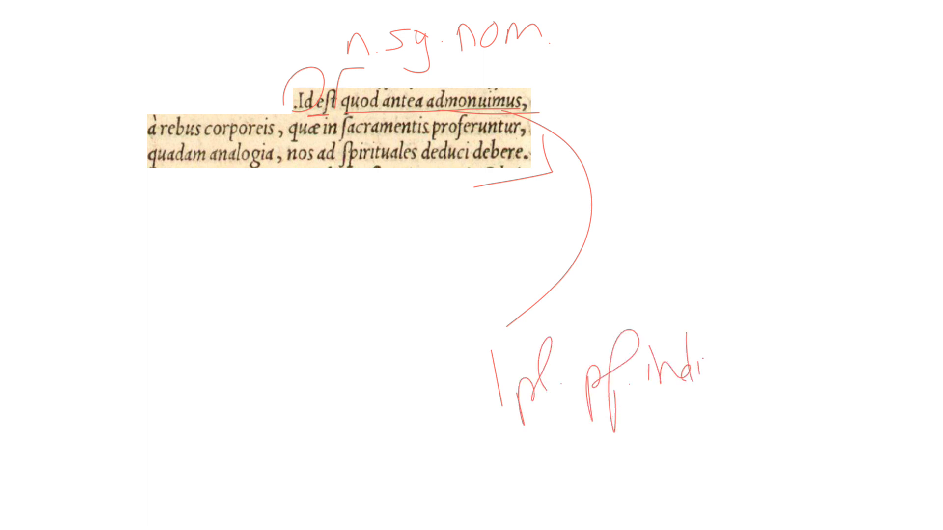
text(. a)
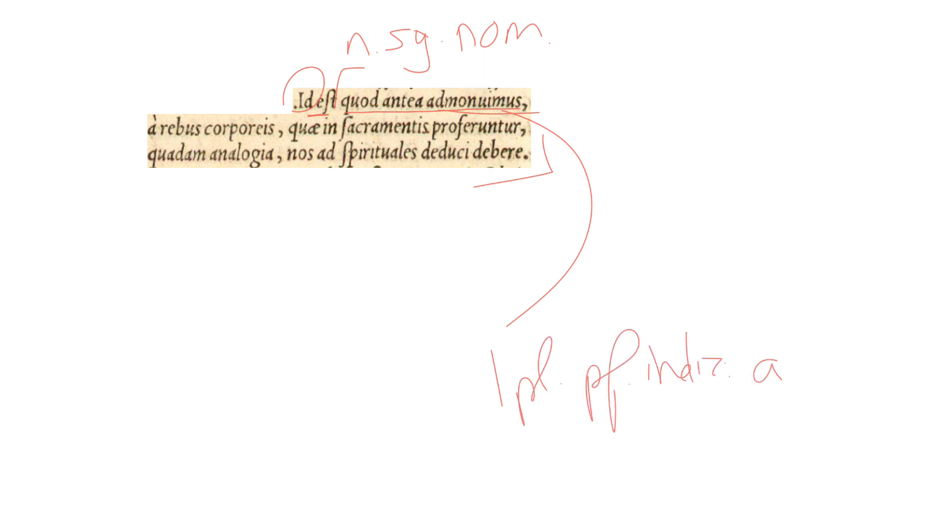
text(adv)
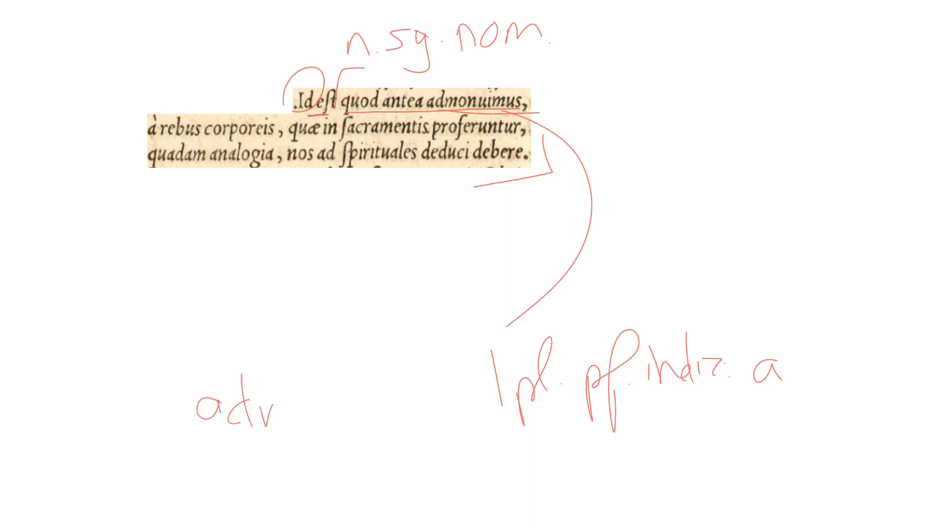
text(admoner-)
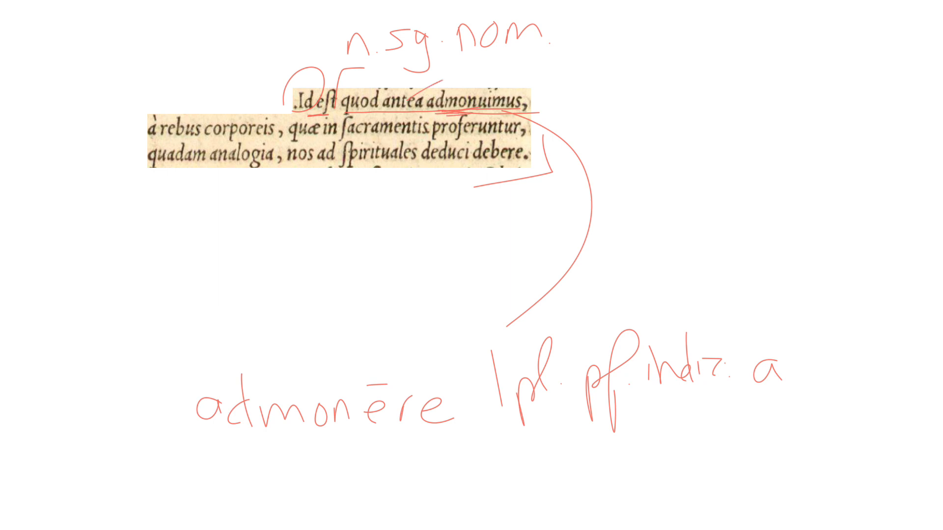
text(adv)
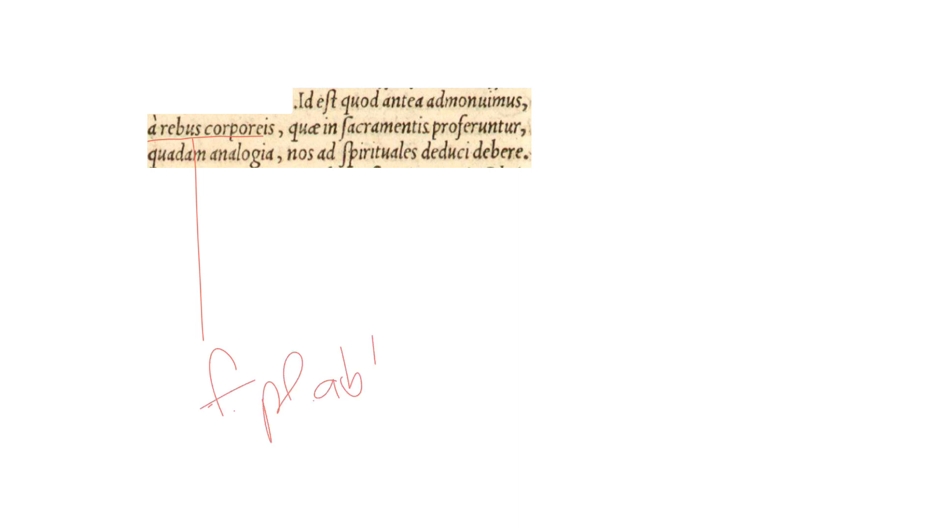
Write 'res, rei, f.' beside the 'f. pl. abl.' label and draw a connector down from 'corporeis'.
text(res,)
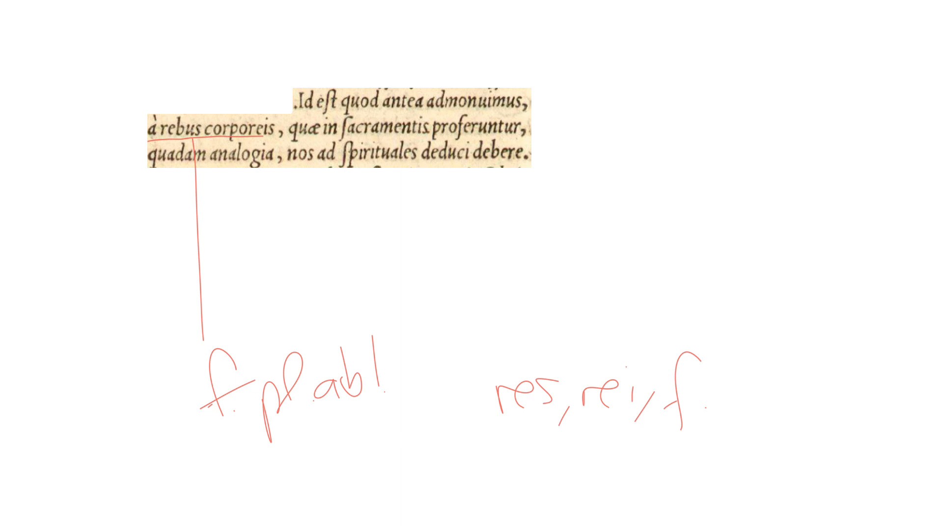
drag(209, 135, 268, 133)
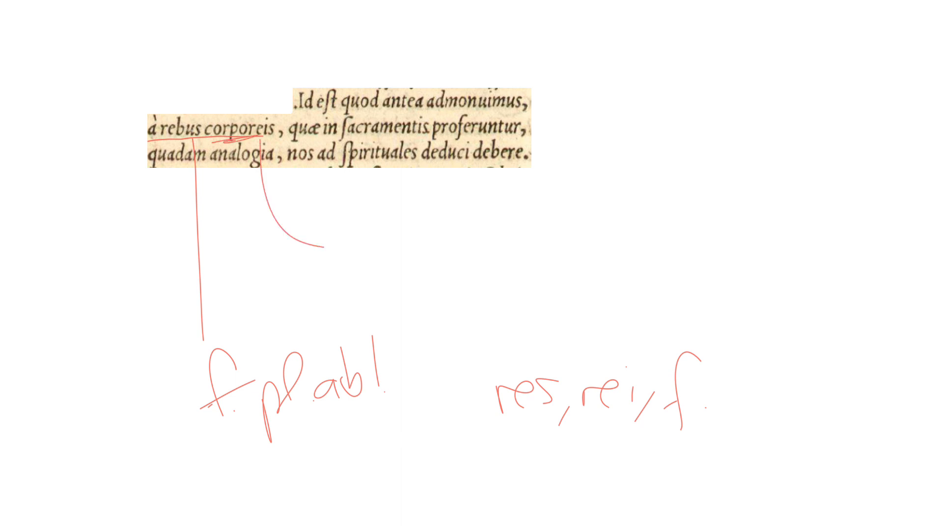
Write 'corporeus, -a, -um' at the end of the corporeis connector and note 'res'.
text(corporeus,)
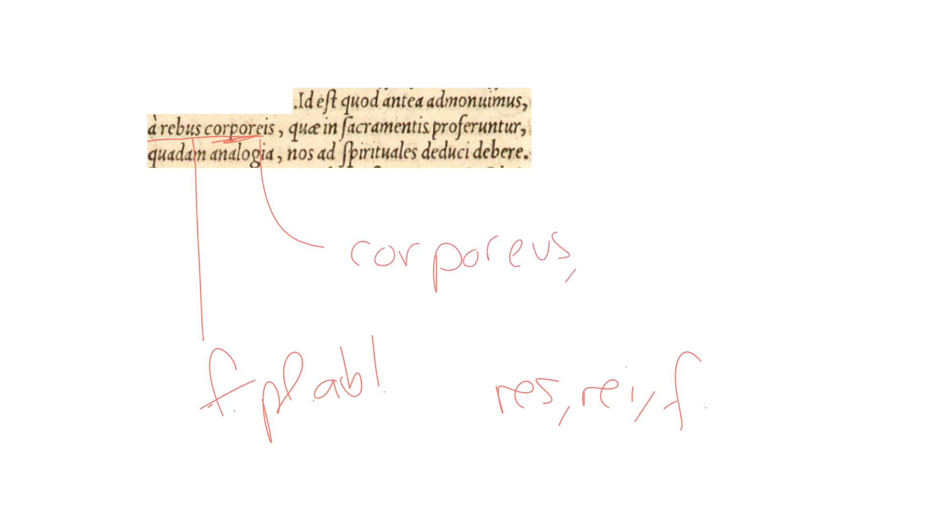
text(-a, -u)
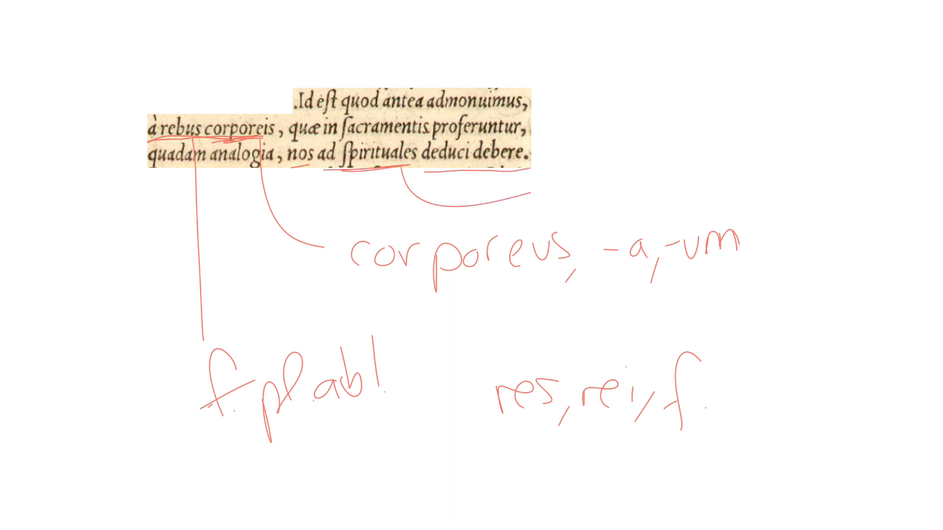
text(res)
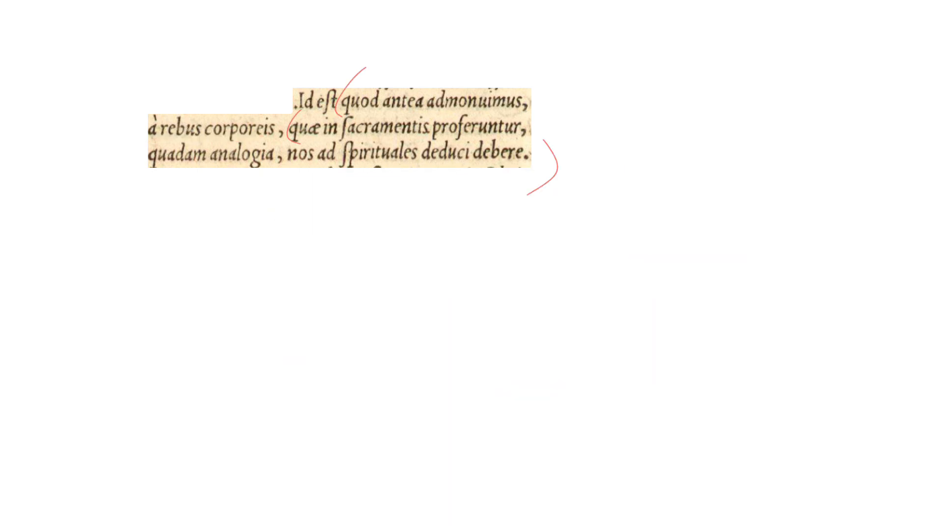
Link 'quae' to 'f. pl. nom.' and 'proferuntur' to its '3pl. pres.' label below.
drag(529, 108, 532, 126)
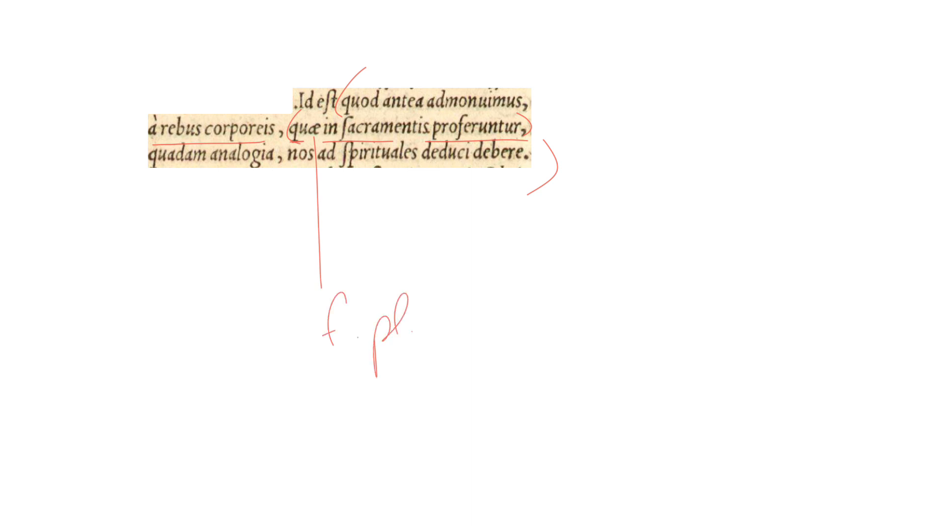
text(nom.)
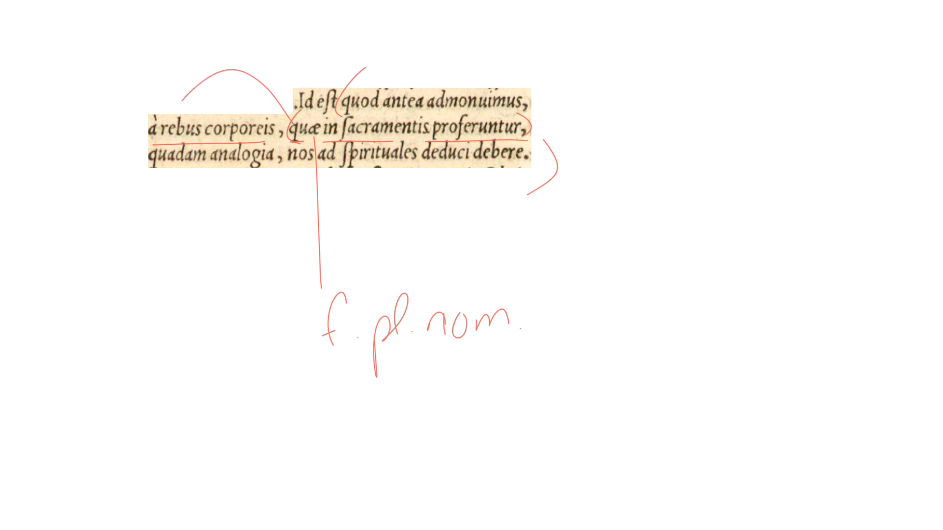
drag(448, 362, 475, 362)
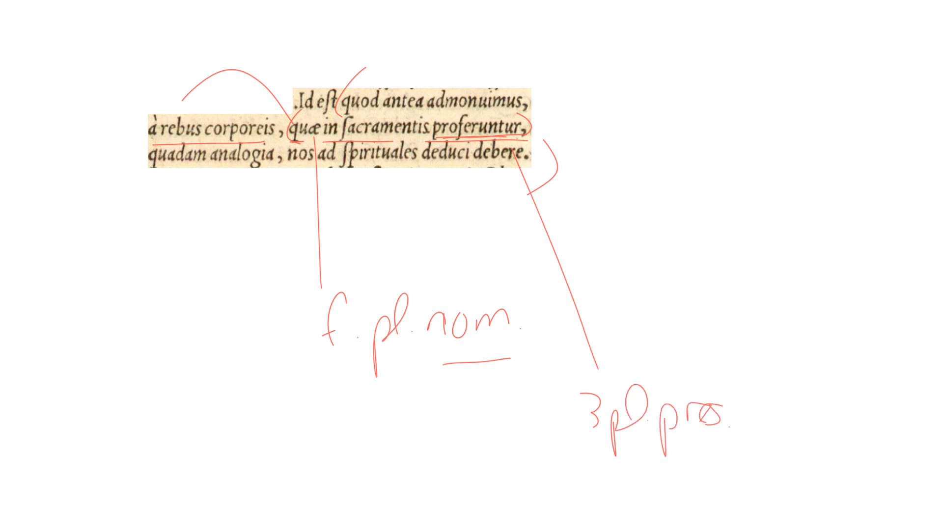
Write 'proferre' beside proferuntur and parse 'sacramentis' as 'n. pl. abl.'.
text(P)
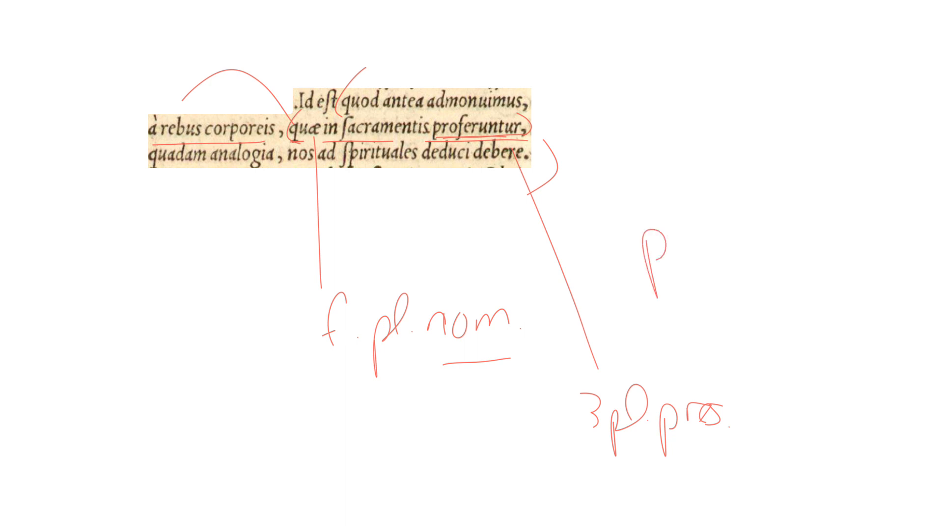
text(proferre)
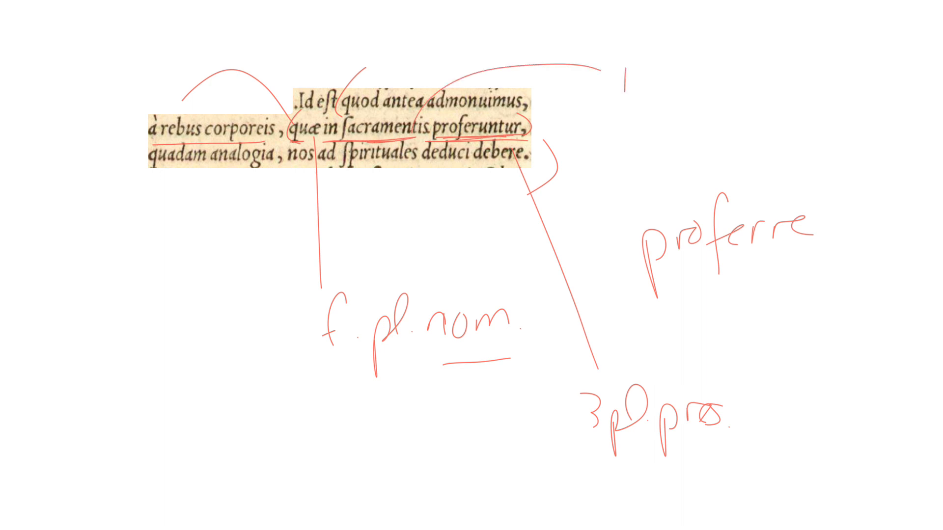
text(n. pl. ab)
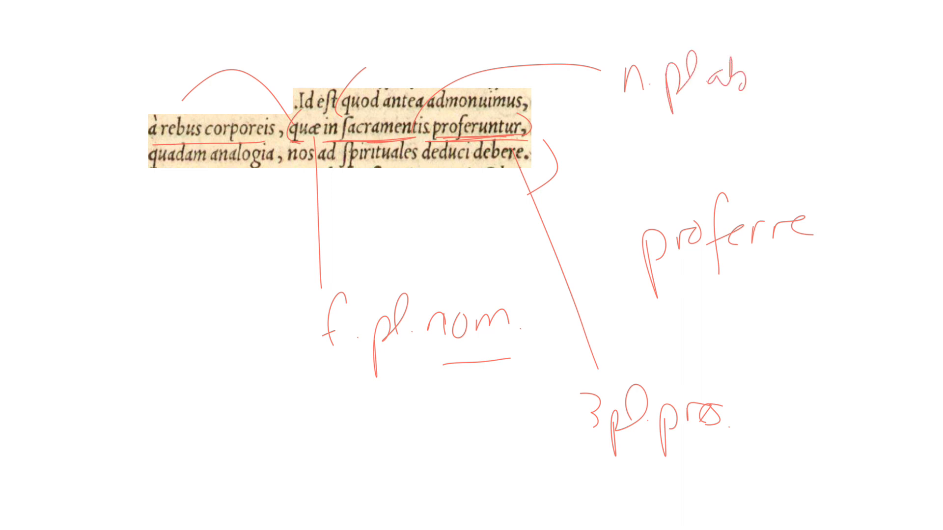
text(l.)
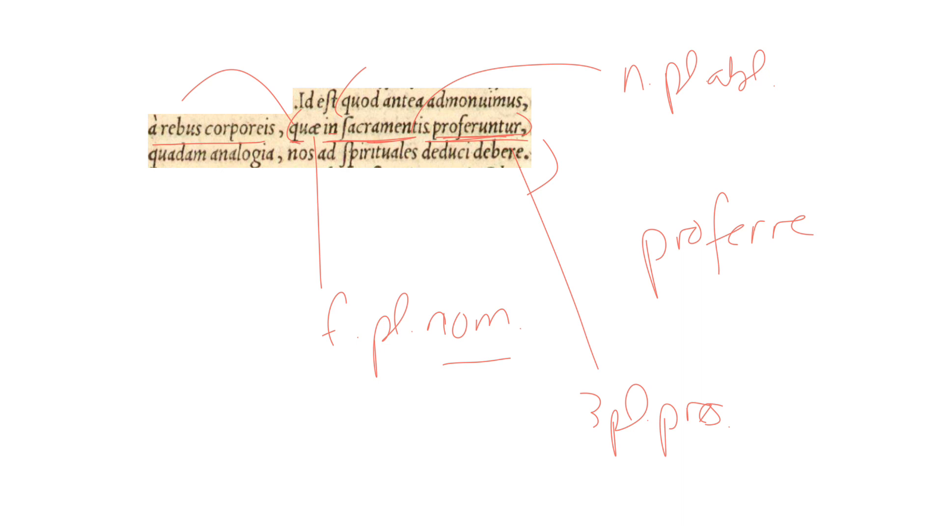
Underline 'quadam analogia' and link it to an 'f. sg. abl.' label below.
drag(155, 172, 289, 173)
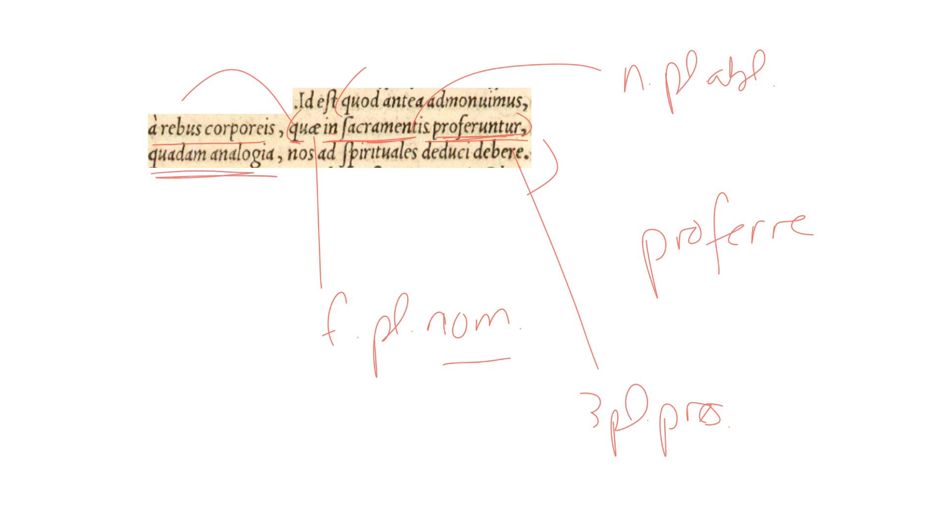
drag(235, 174, 192, 397)
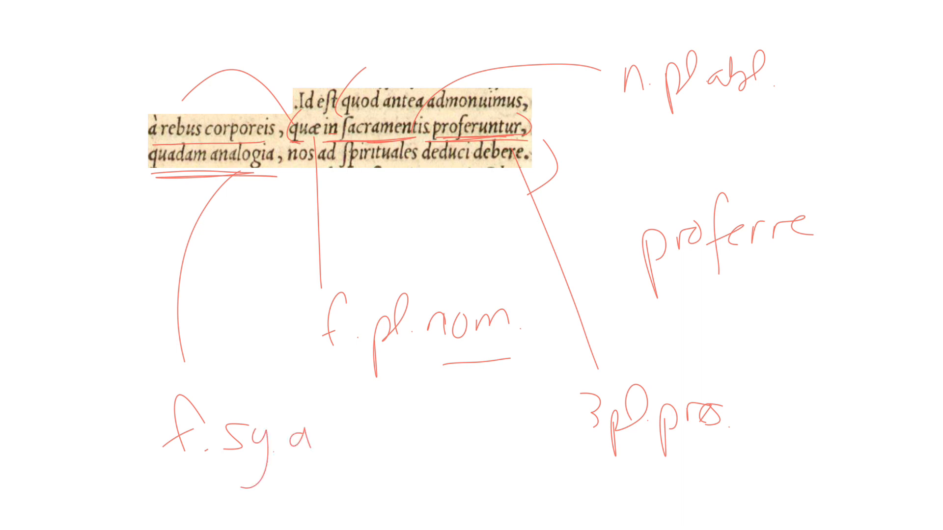
text(bl.)
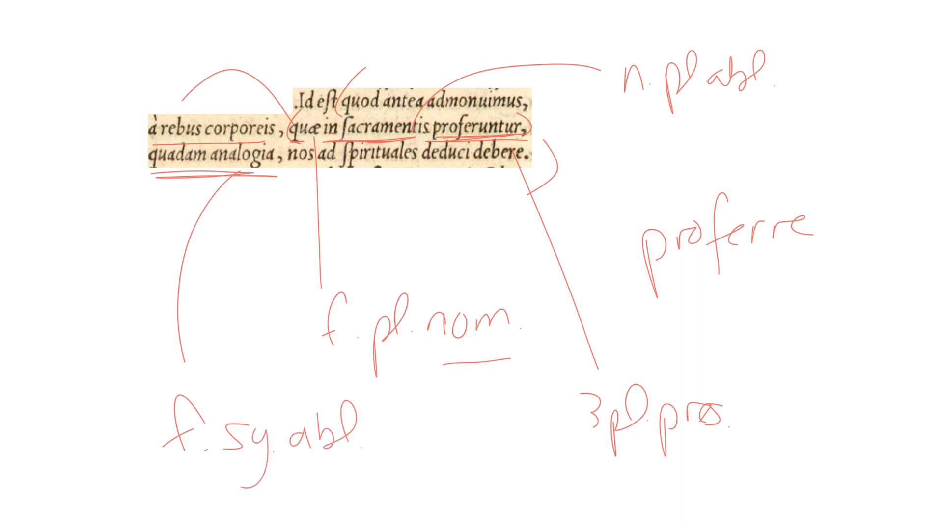